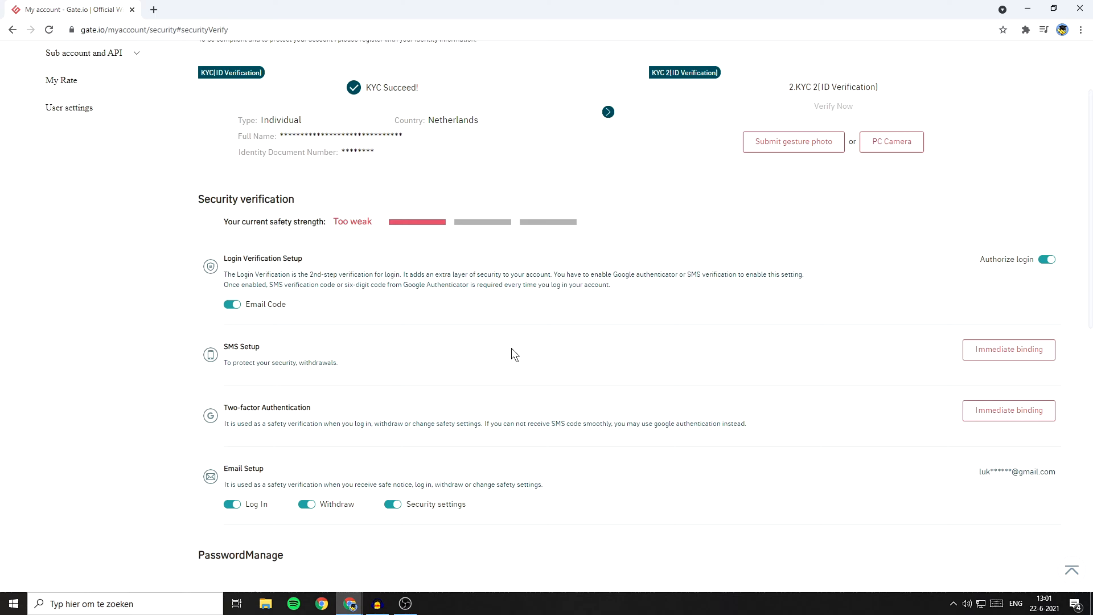
# Start SMS binding and choose Netherlands +31 as the country after searching 'neth'.
pyautogui.click(1008, 349)
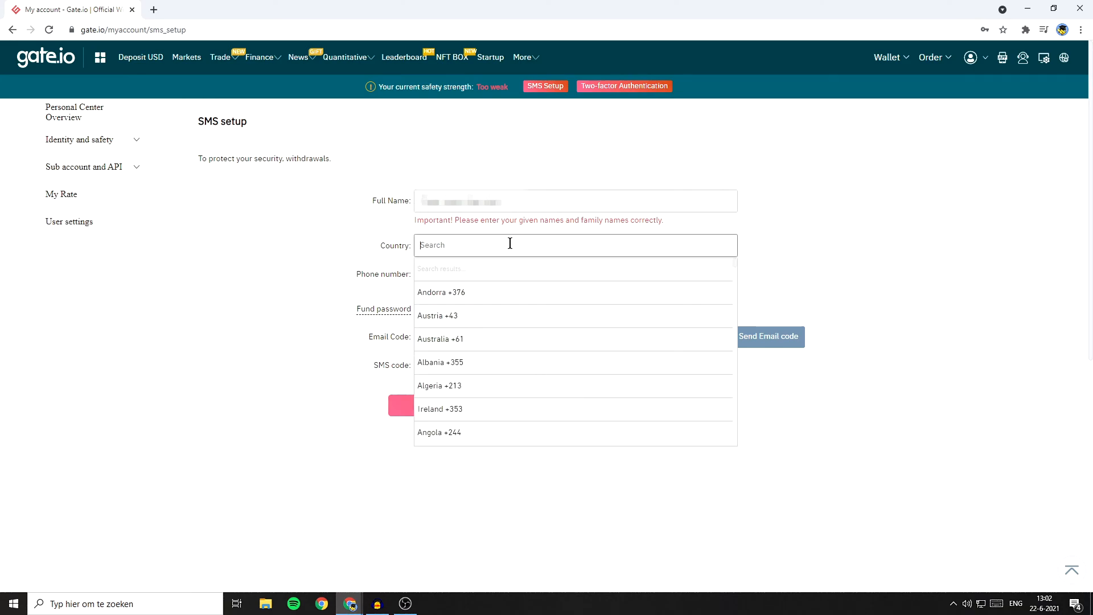
pyautogui.write('neth')
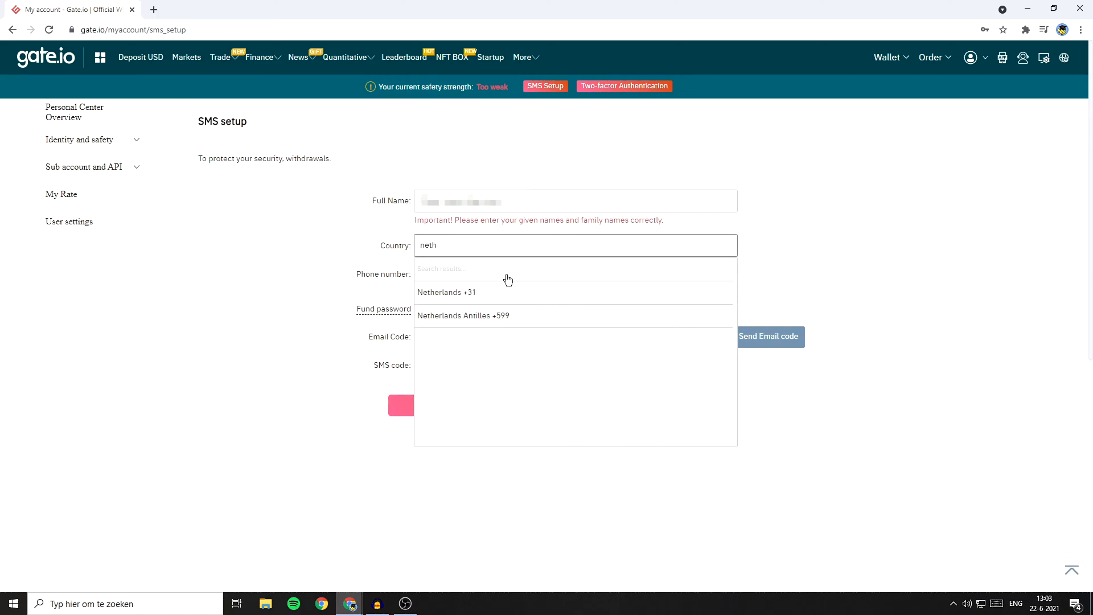
pyautogui.click(447, 292)
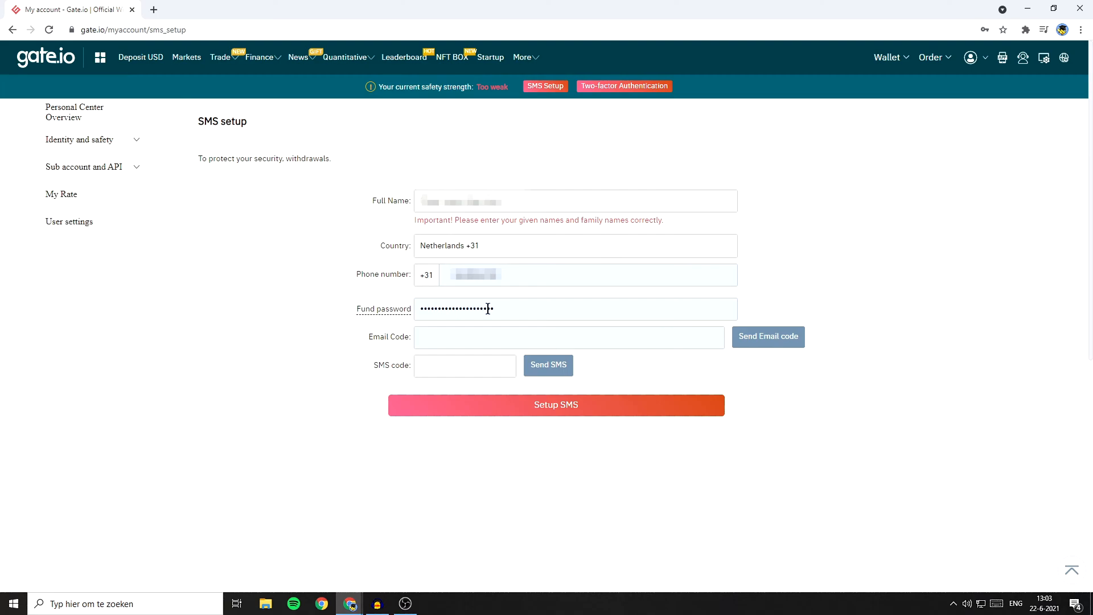
# Request the email verification code, then the SMS verification code for the phone binding.
pyautogui.click(767, 336)
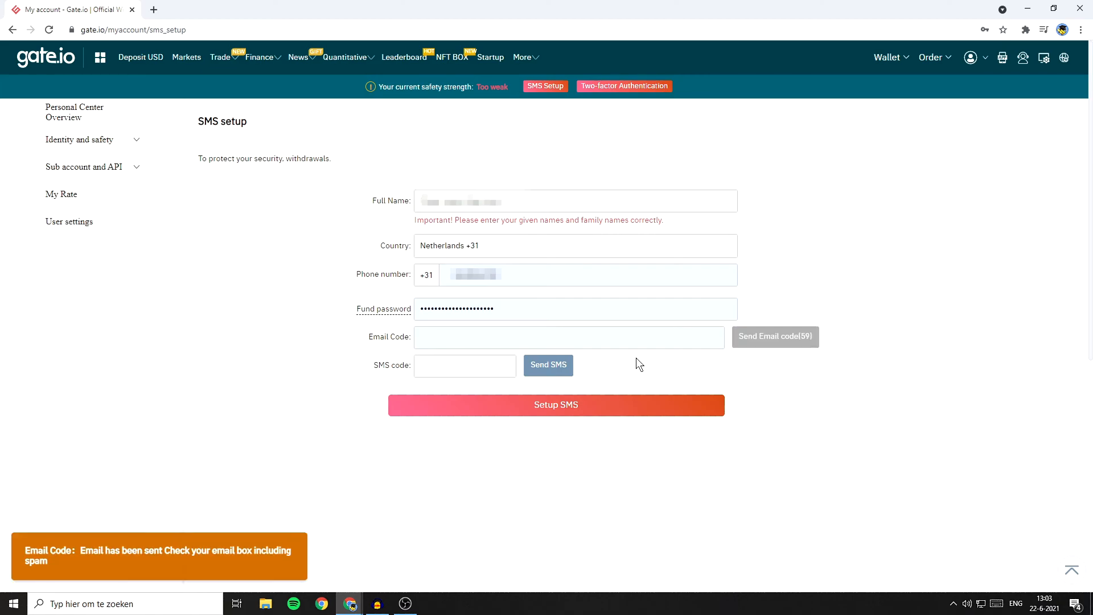
pyautogui.click(622, 86)
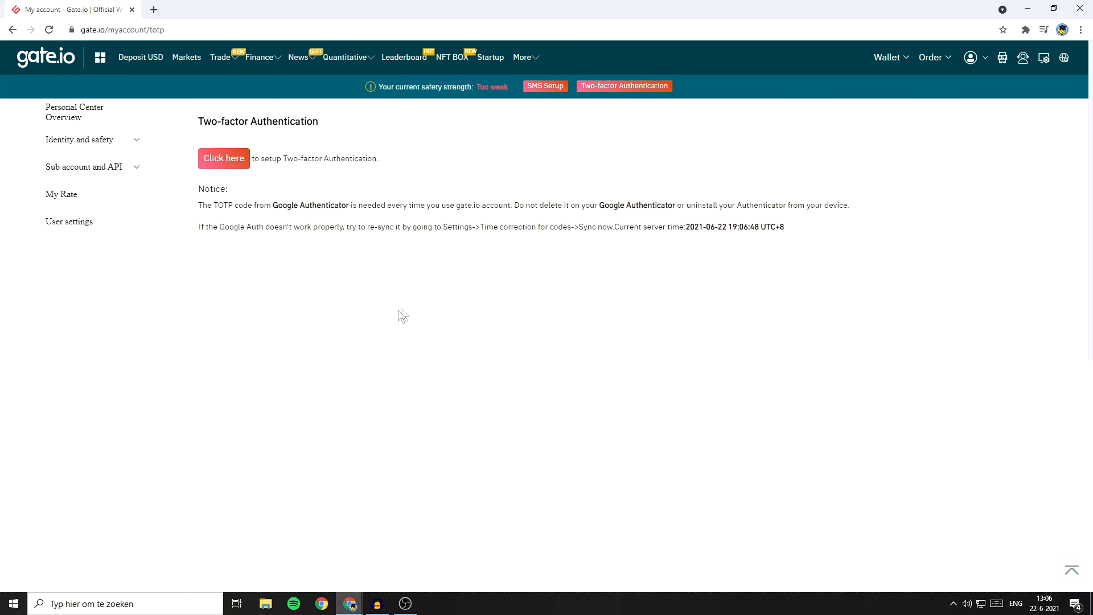